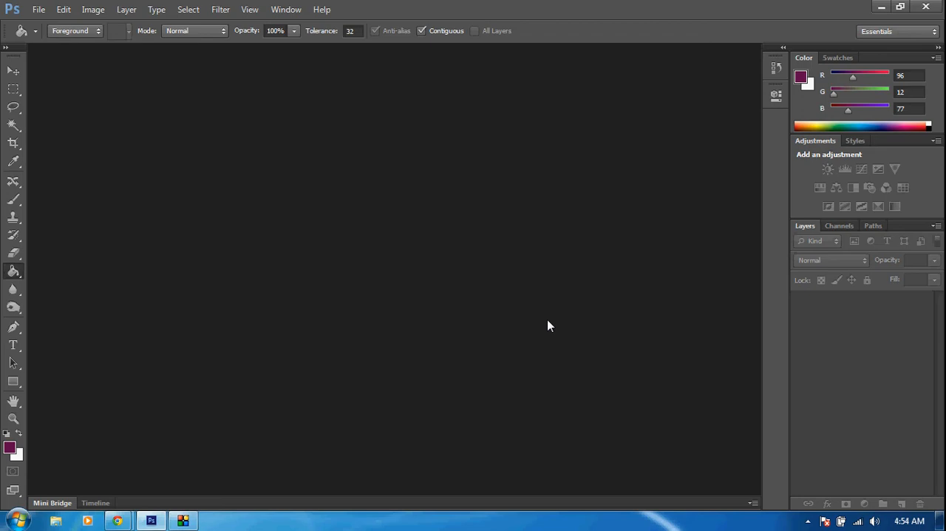
pyautogui.moveTo(506, 224)
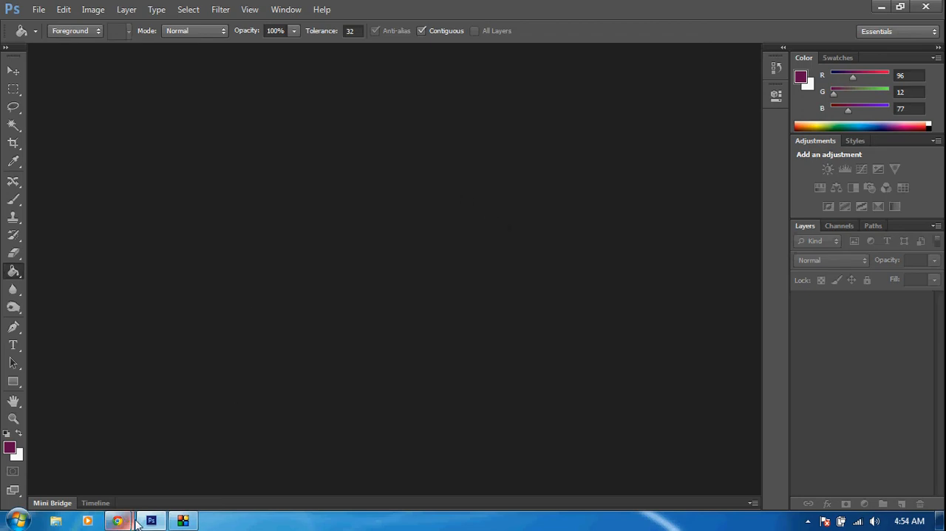
# Download the Shatter - Glass brushes file from DeviantArt and return to Photoshop.
pyautogui.click(119, 521)
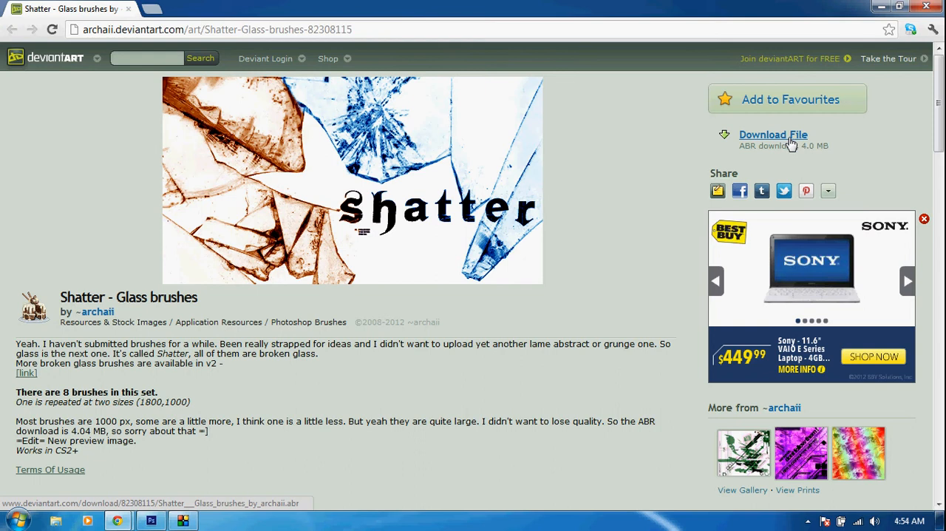
pyautogui.click(773, 134)
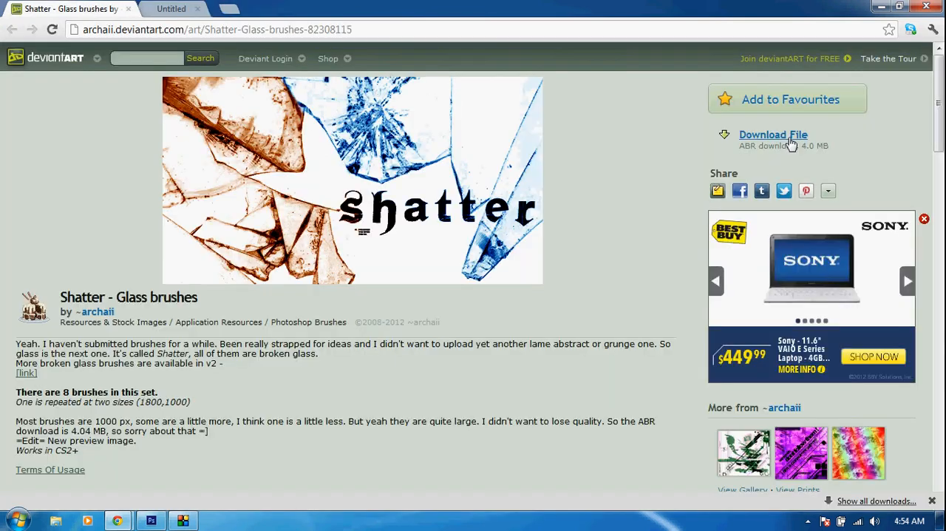
pyautogui.click(774, 134)
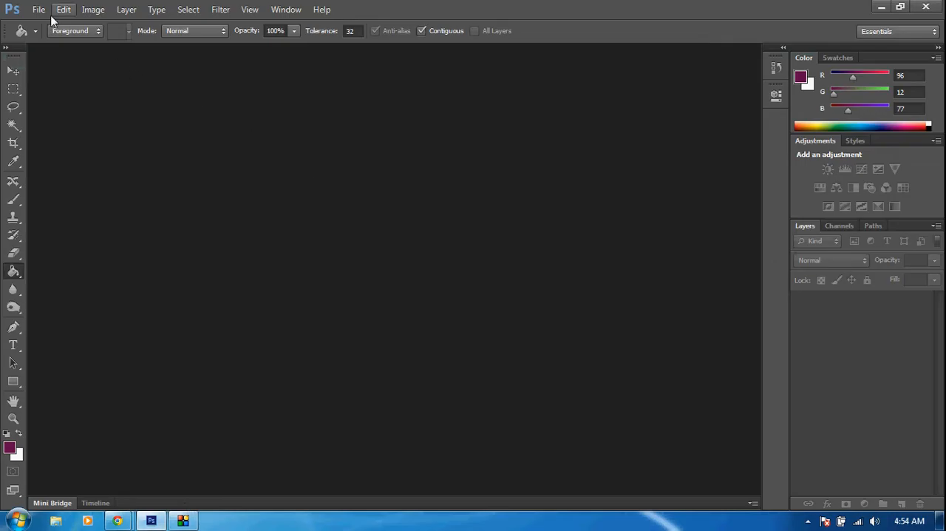
# Create a new 8.5 x 5.5 inch, 300 ppi CMYK document with a white background.
pyautogui.click(38, 9)
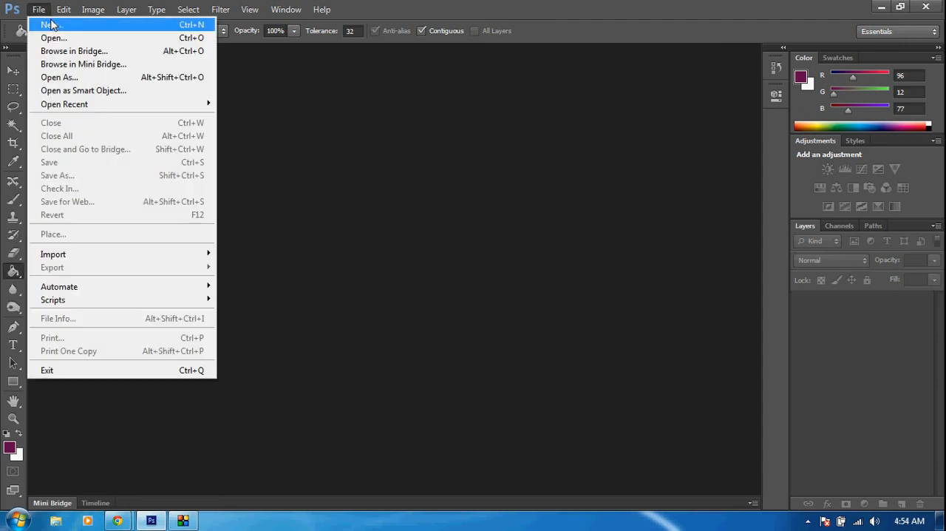
pyautogui.click(50, 24)
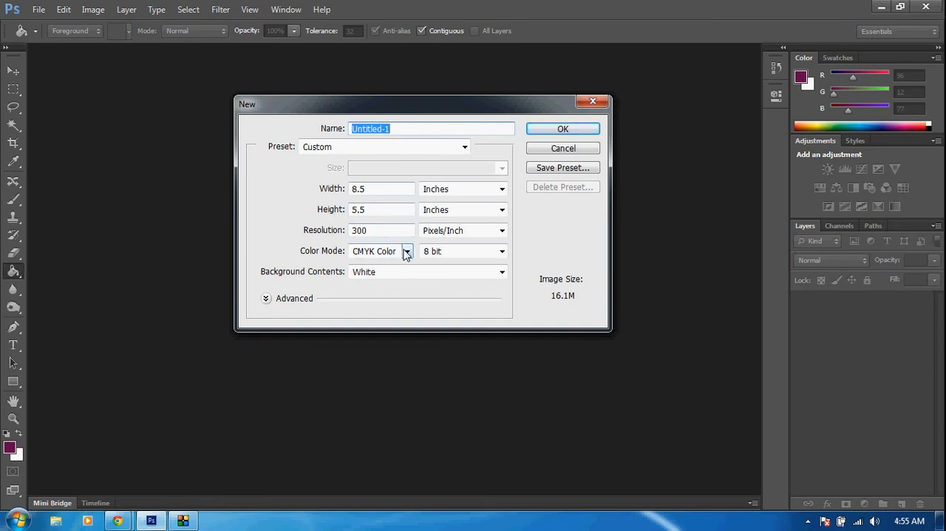
pyautogui.click(407, 251)
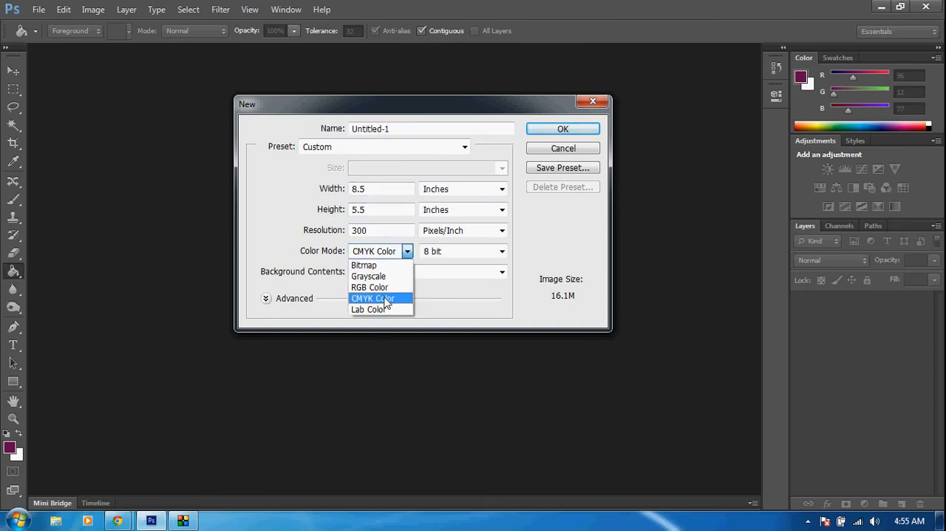
pyautogui.moveTo(370, 286)
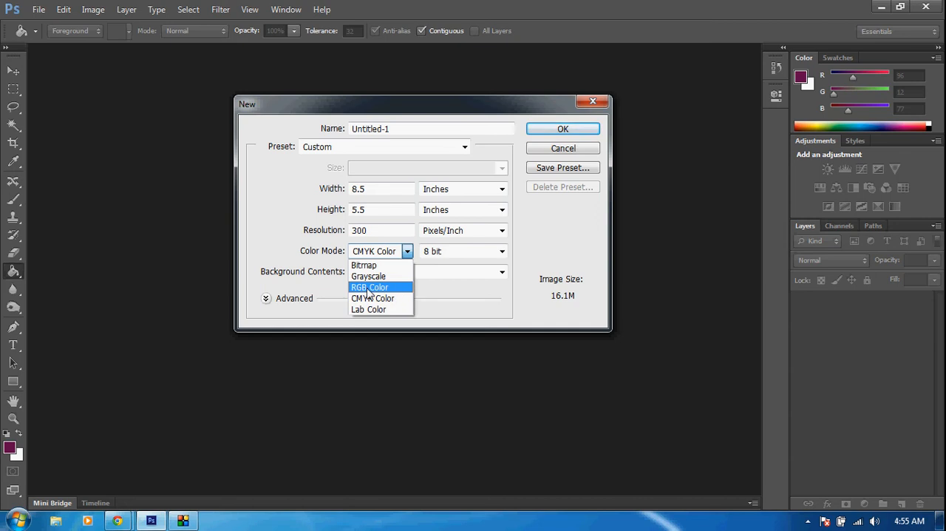
pyautogui.moveTo(391, 299)
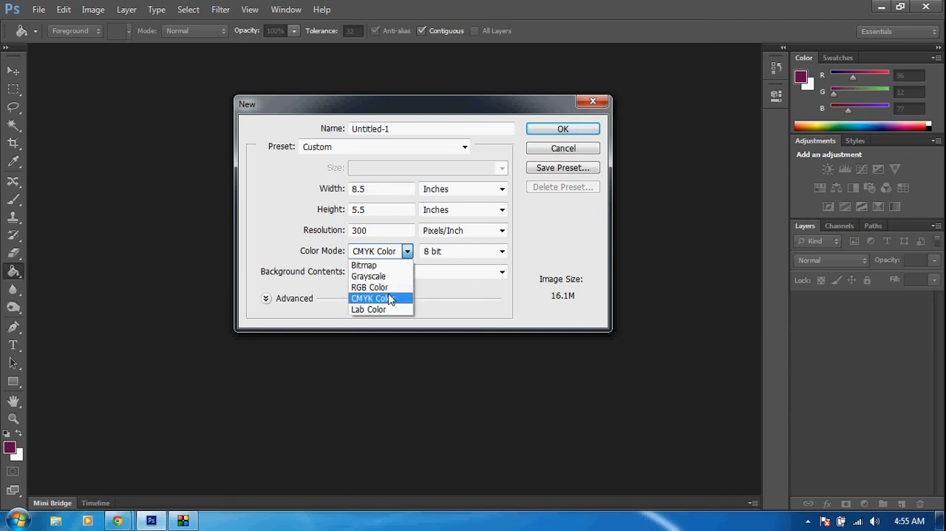
pyautogui.click(370, 299)
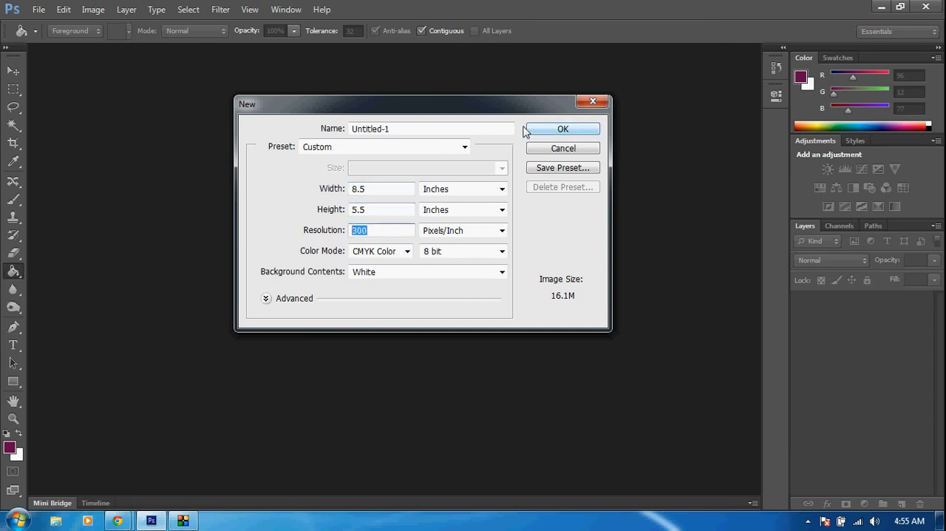
pyautogui.click(561, 129)
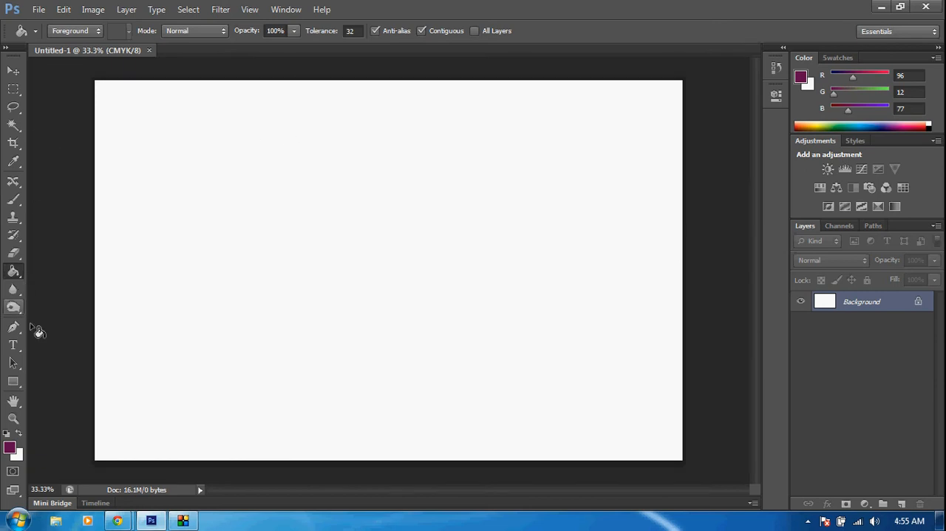
# Add a layer and fill it with dark purple using the Paint Bucket.
pyautogui.click(902, 503)
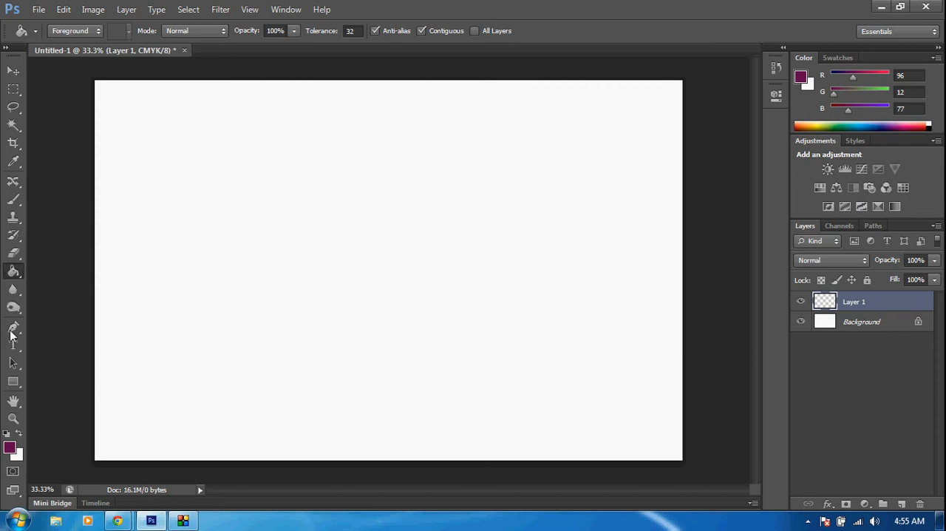
pyautogui.click(11, 447)
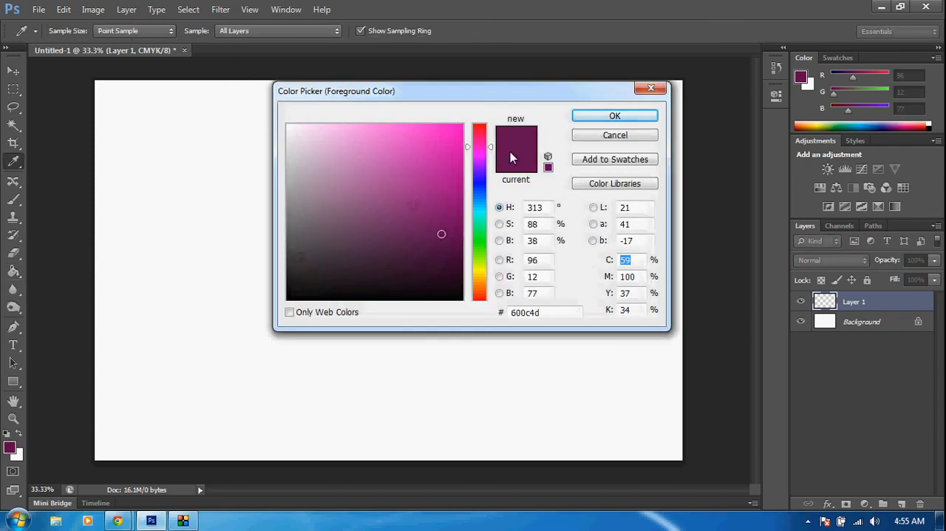
pyautogui.click(615, 115)
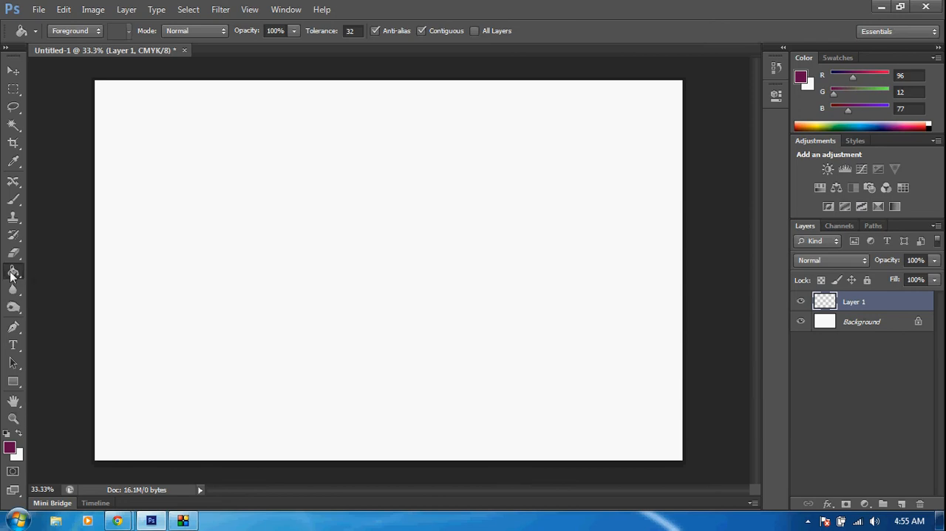
pyautogui.moveTo(266, 269)
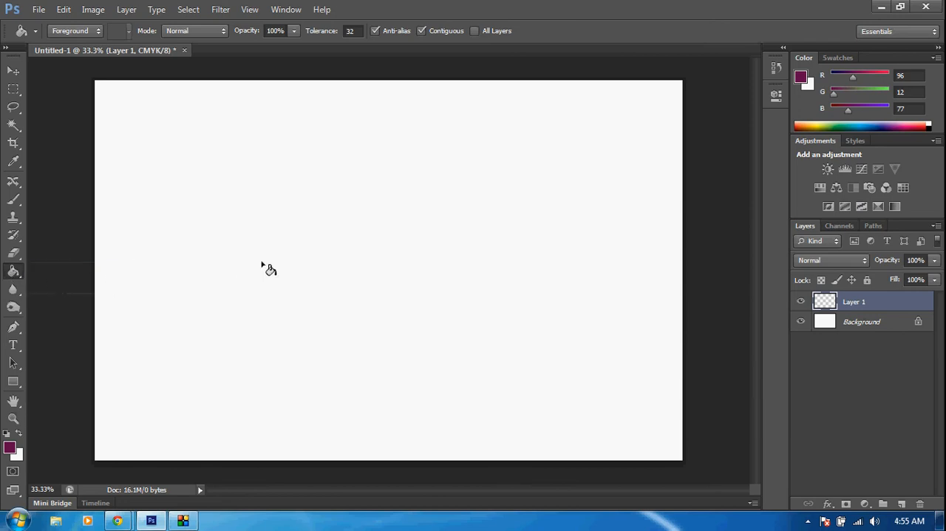
pyautogui.click(269, 270)
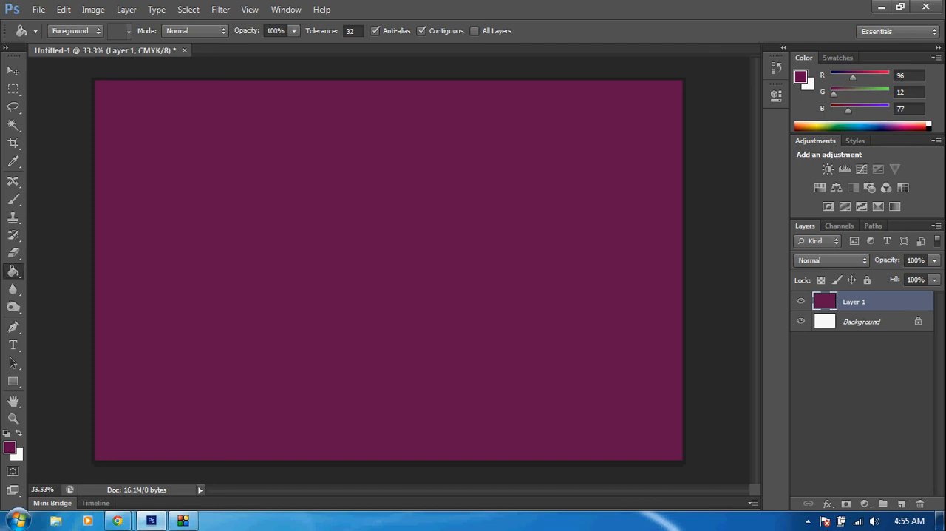
pyautogui.click(902, 503)
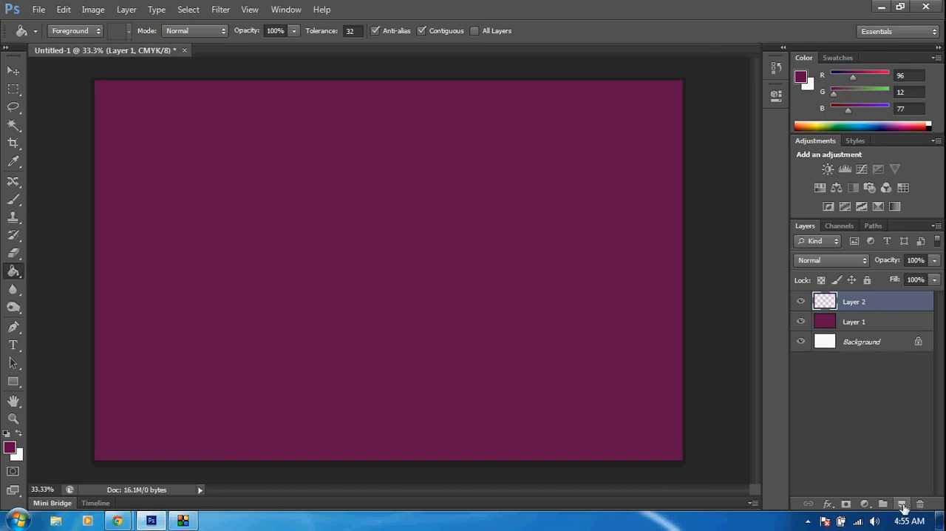
# Add a second empty layer and show the brush preset options list.
pyautogui.click(902, 504)
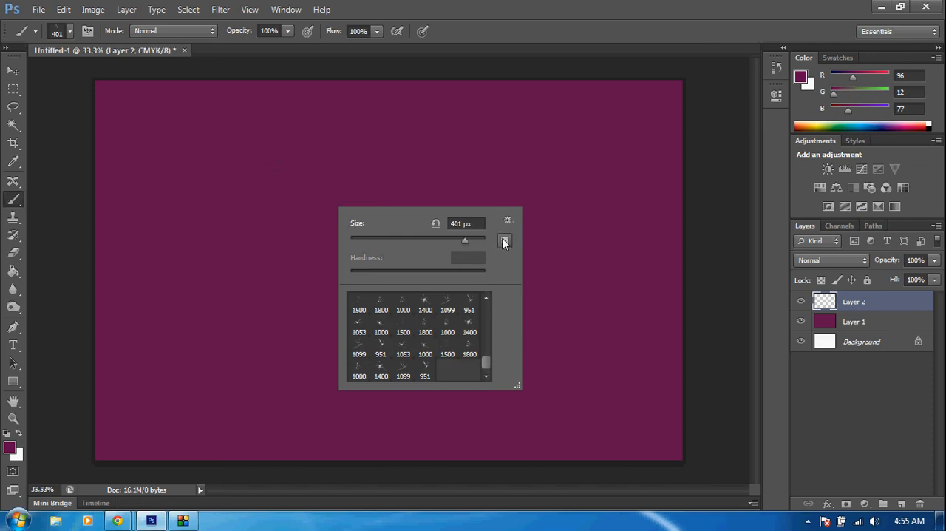
pyautogui.moveTo(509, 225)
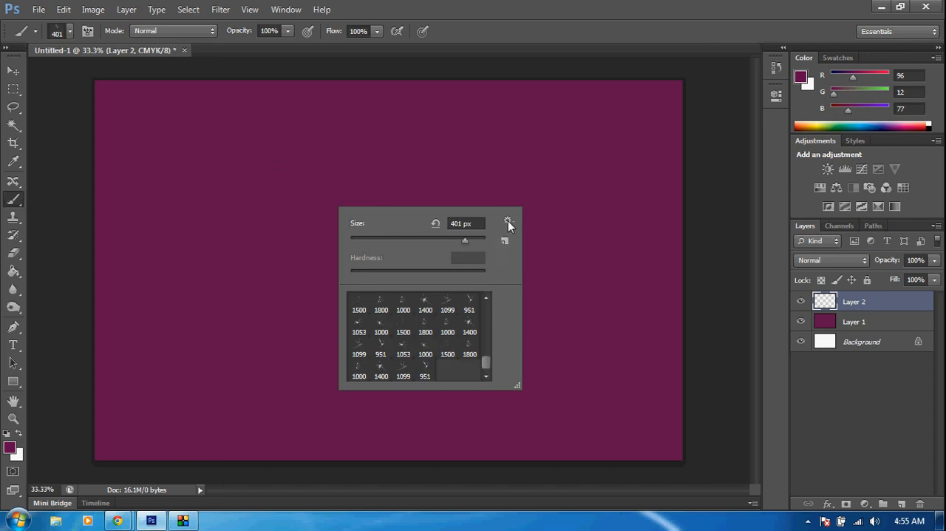
pyautogui.click(508, 223)
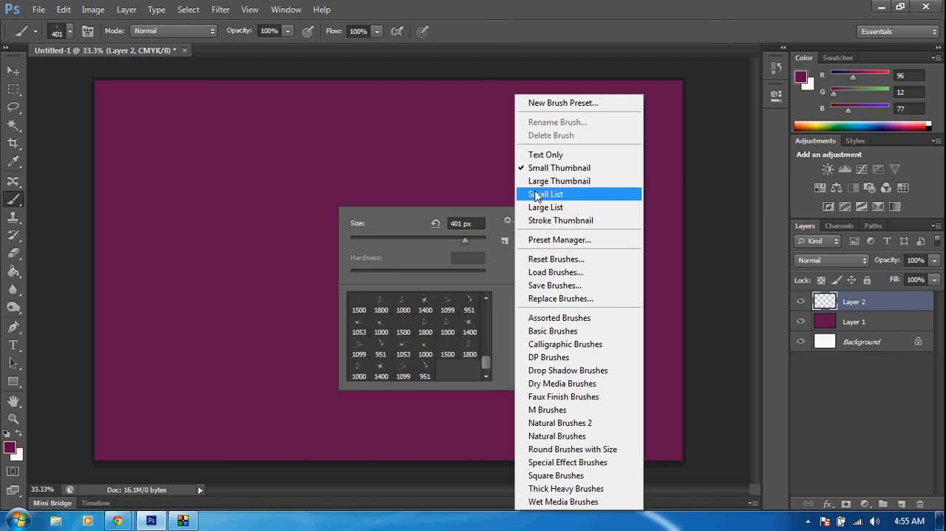
pyautogui.moveTo(575, 224)
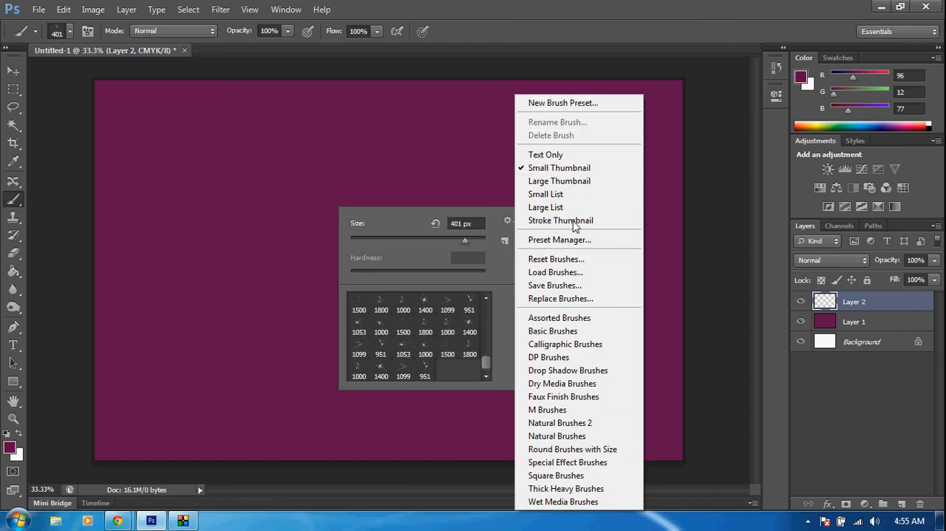
pyautogui.moveTo(553, 252)
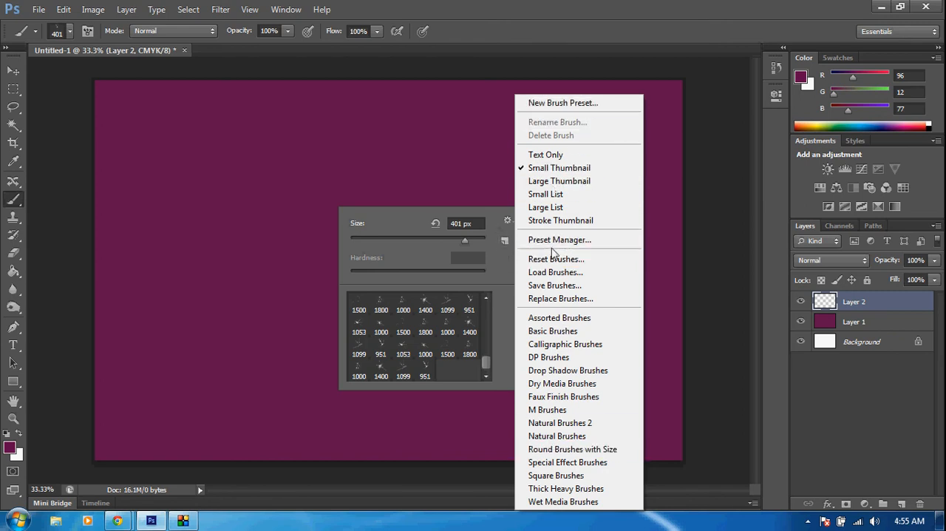
pyautogui.moveTo(556, 259)
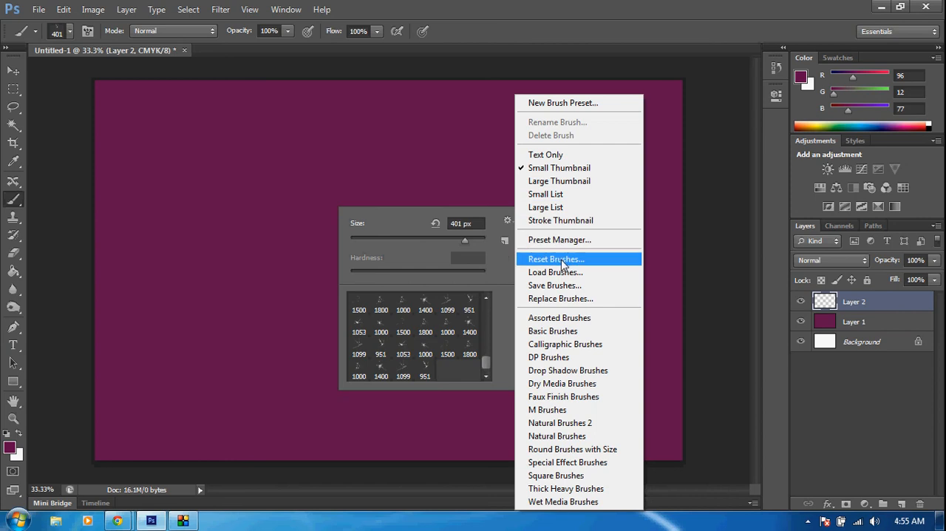
# Load the Shatter Glass .abr brush set from the Downloads folder.
pyautogui.click(556, 272)
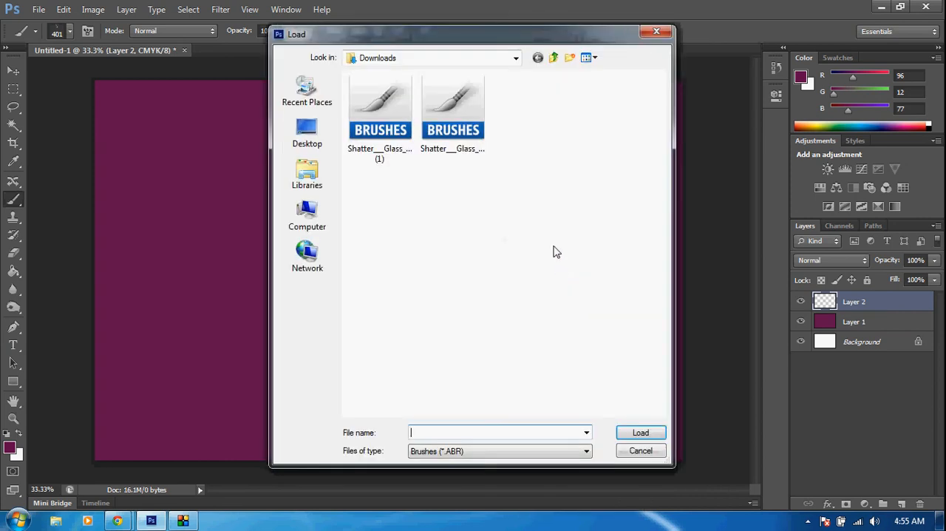
pyautogui.click(307, 132)
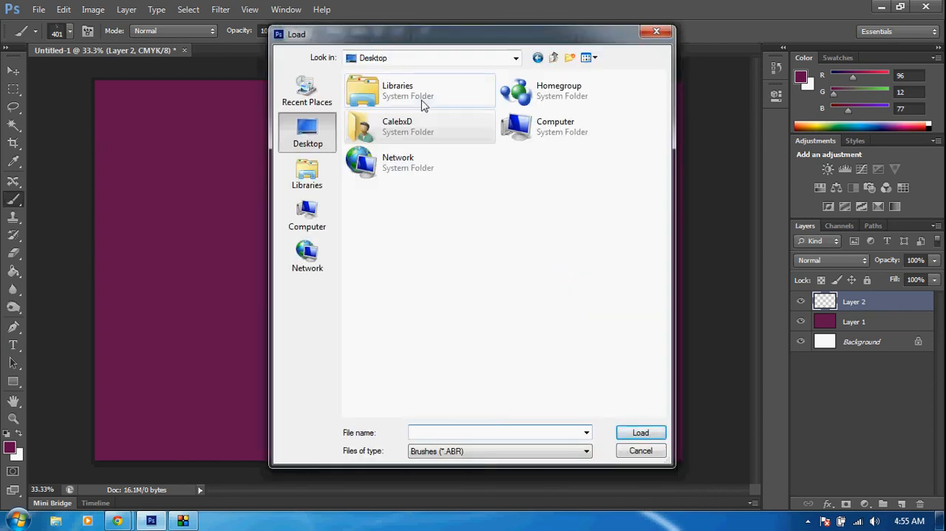
pyautogui.doubleClick(396, 125)
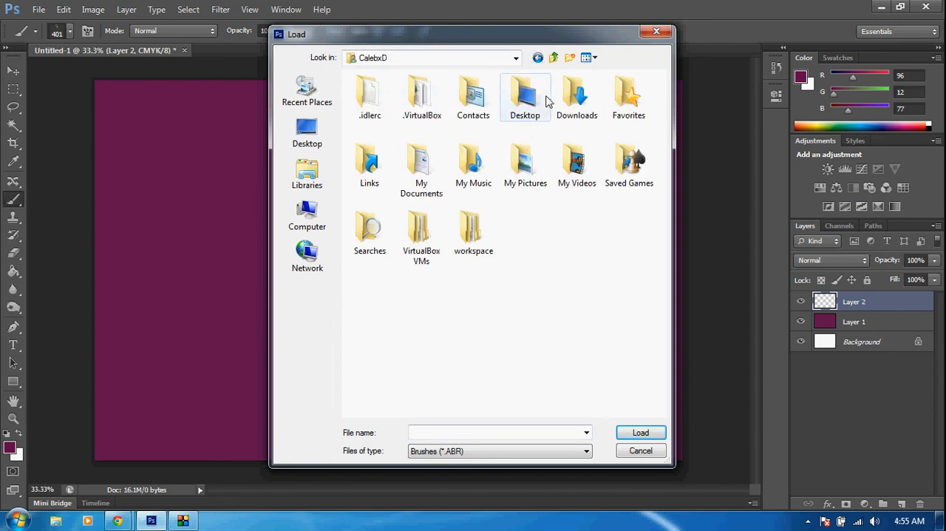
pyautogui.doubleClick(577, 96)
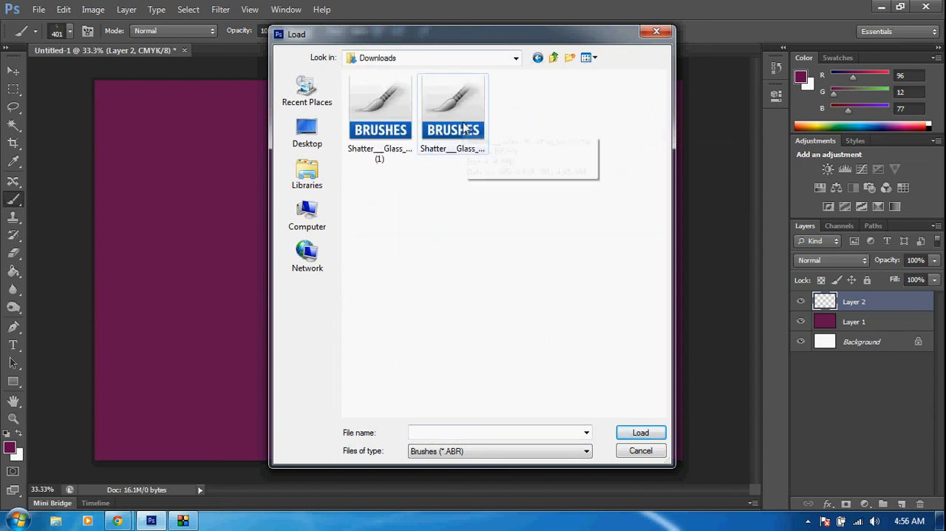
pyautogui.click(379, 110)
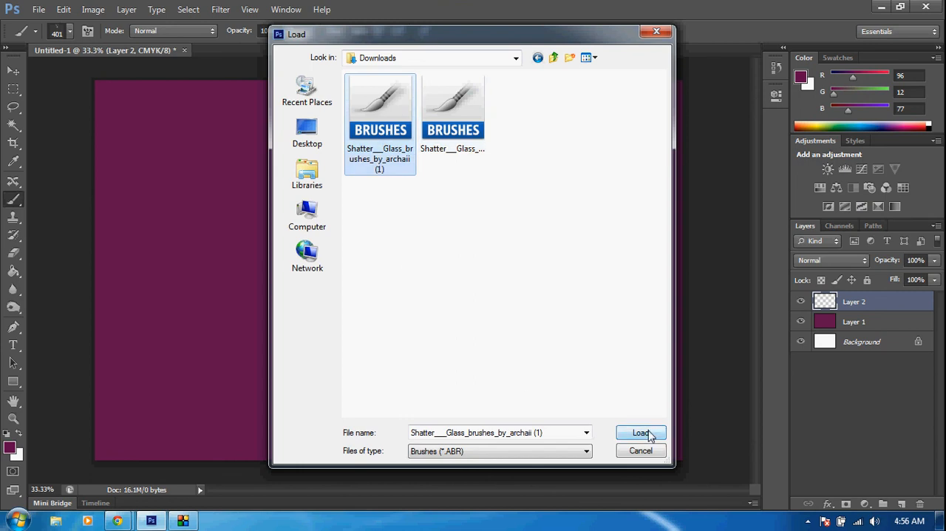
pyautogui.click(640, 432)
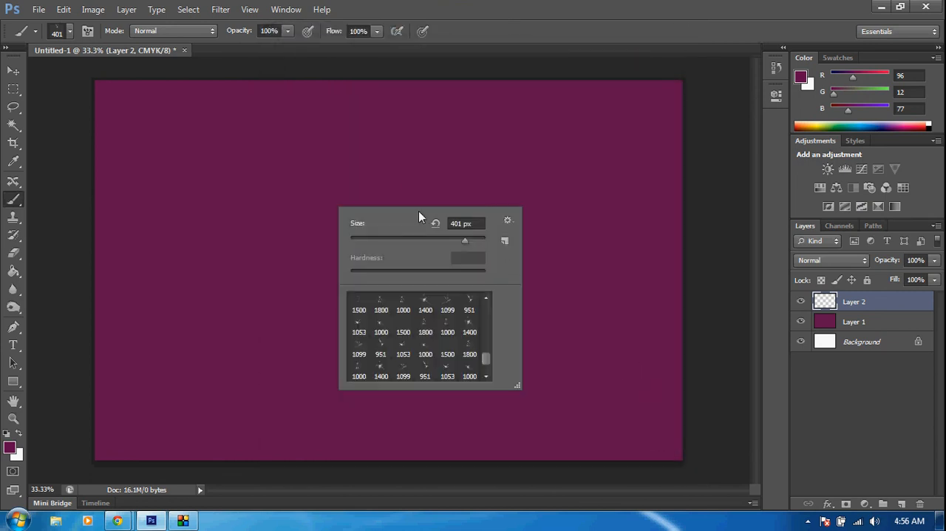
# Choose a shatter glass brush tip and set the paint colour to white.
pyautogui.scroll(3)
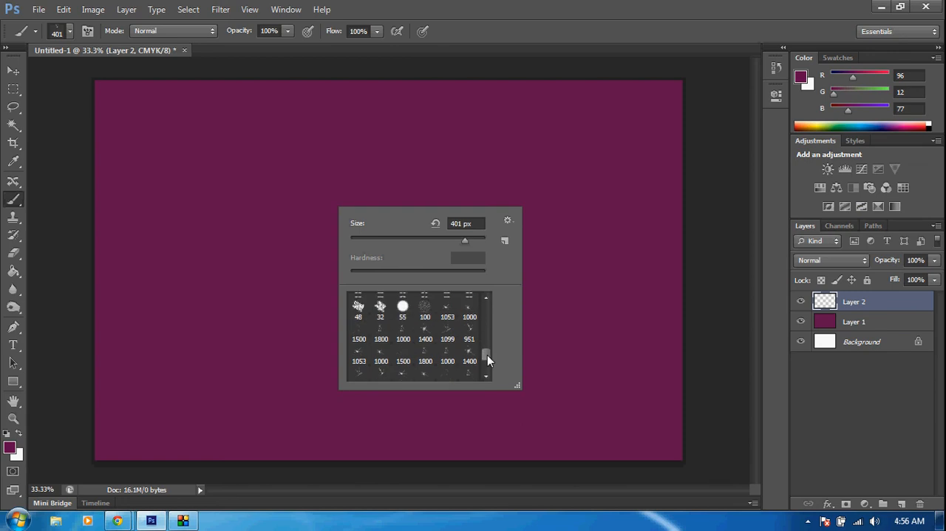
pyautogui.scroll(-3)
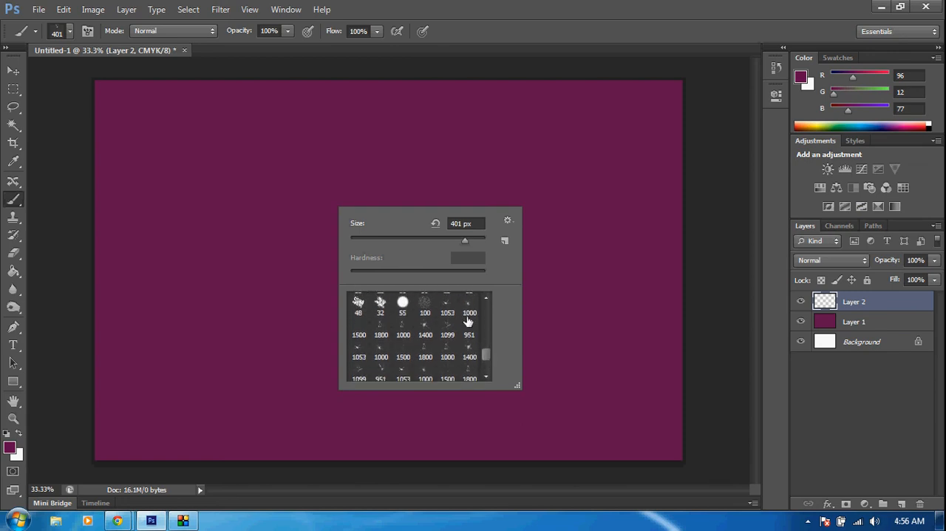
pyautogui.click(447, 308)
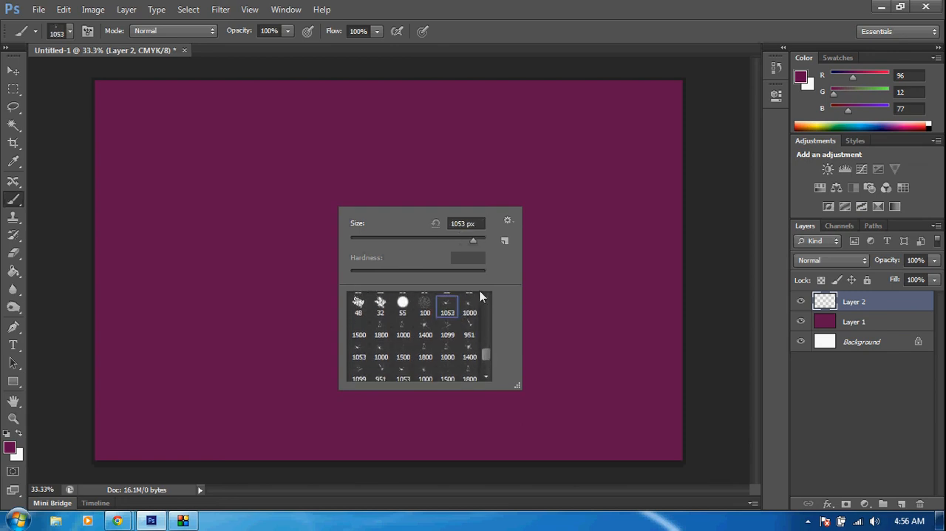
pyautogui.click(124, 117)
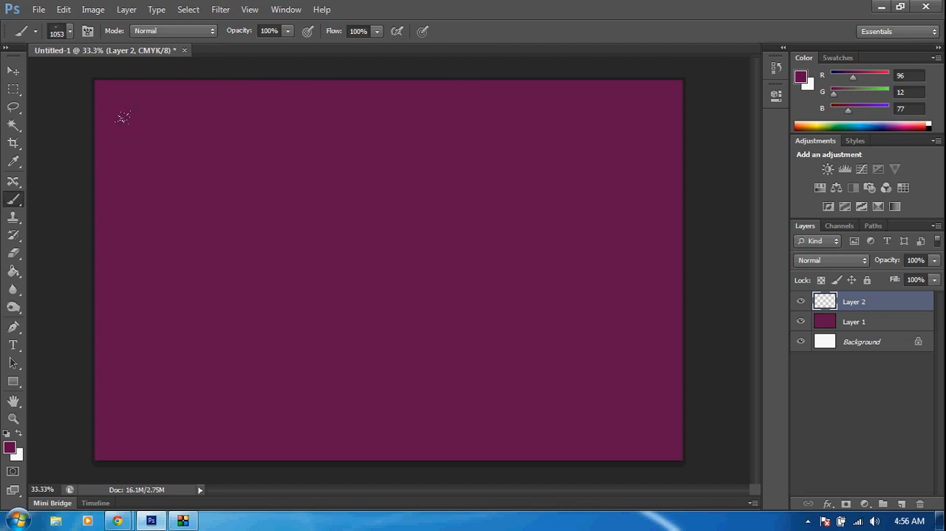
pyautogui.moveTo(17, 446)
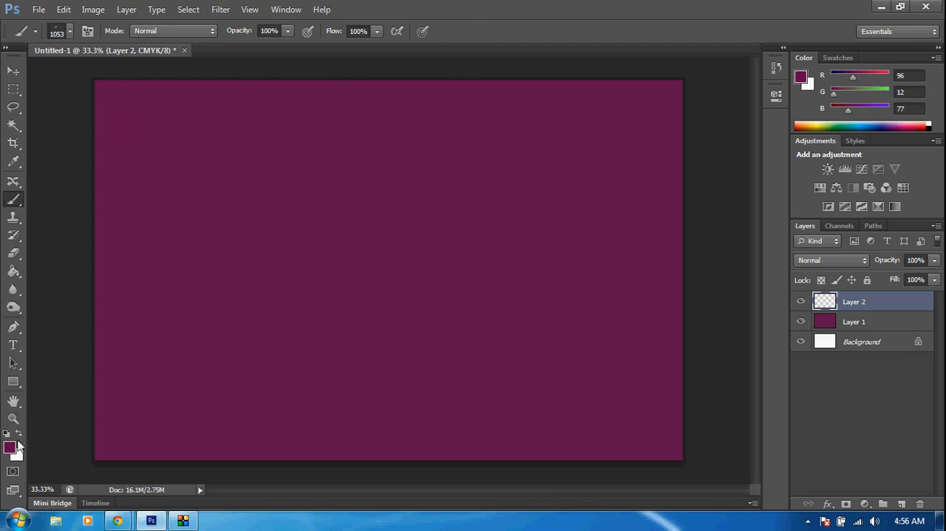
pyautogui.click(8, 447)
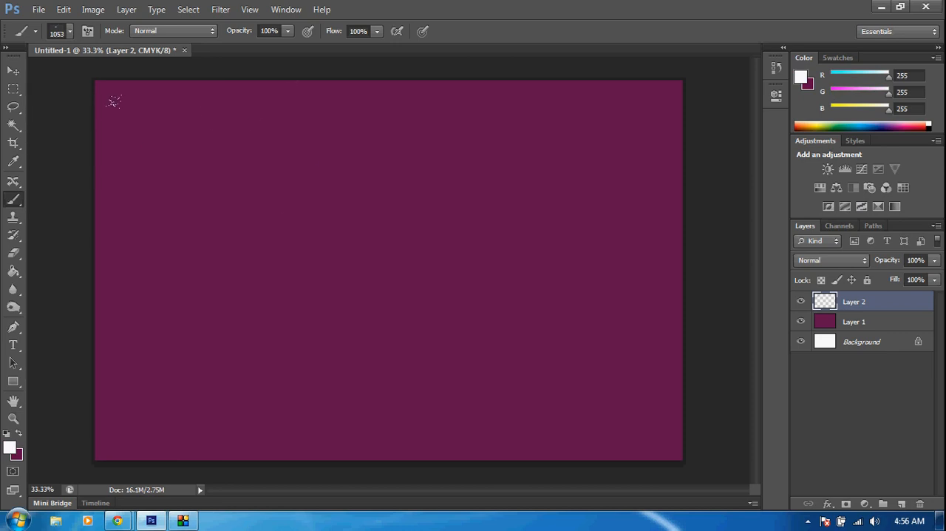
# Stamp white shattered-glass cracks on the left side and centre of the purple canvas.
pyautogui.click(190, 158)
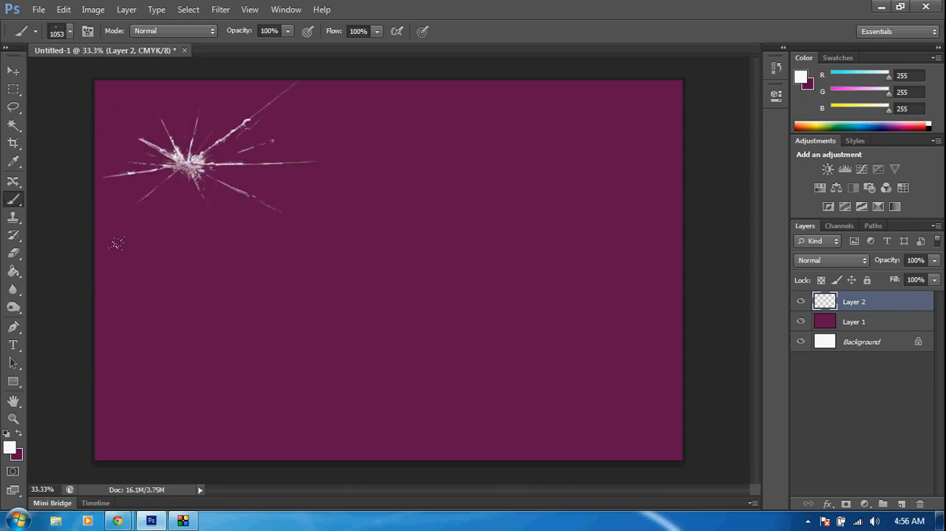
pyautogui.click(207, 293)
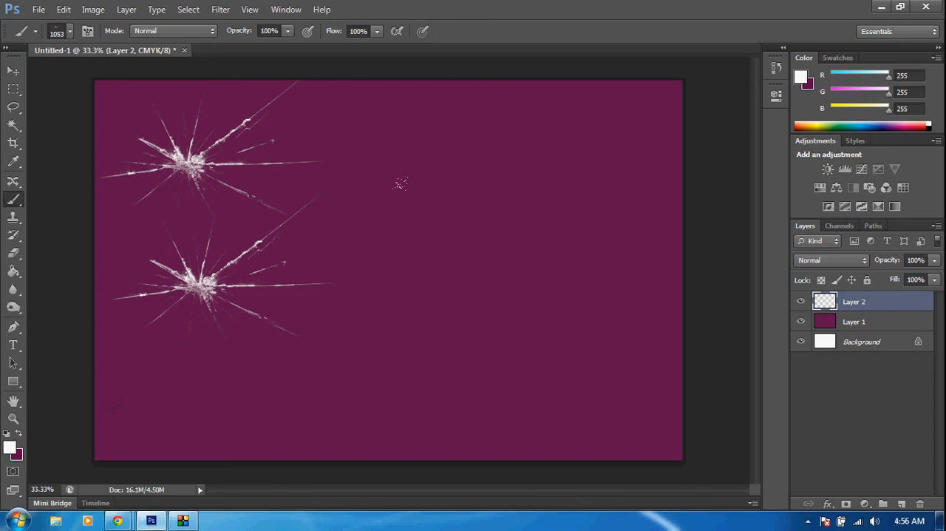
pyautogui.click(462, 355)
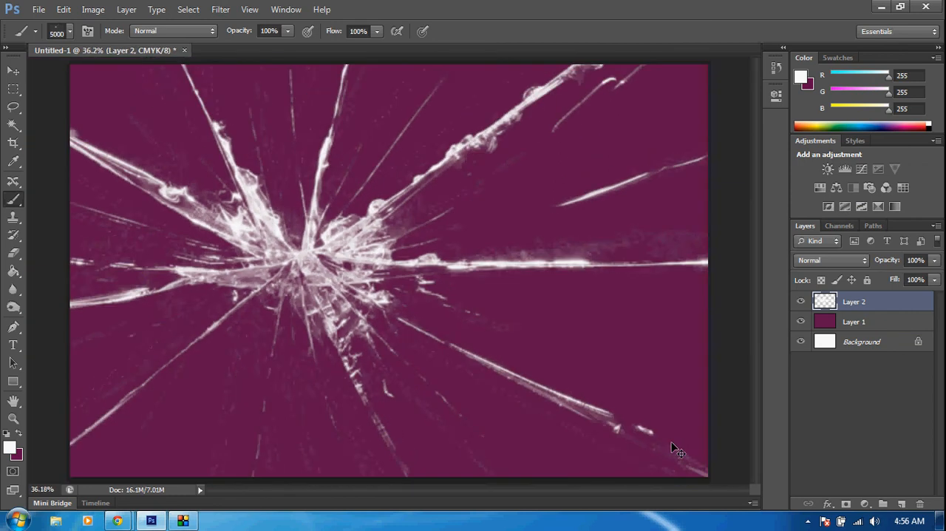
pyautogui.moveTo(579, 309)
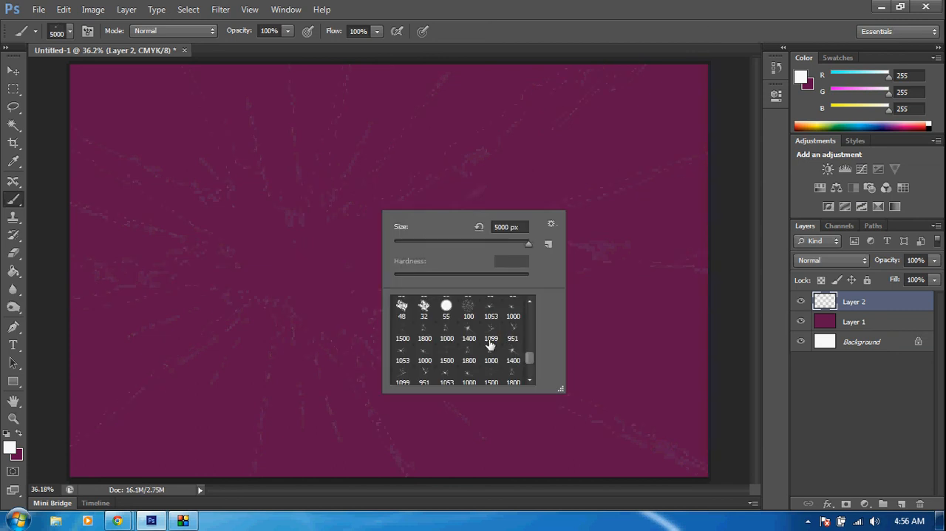
pyautogui.moveTo(444, 376)
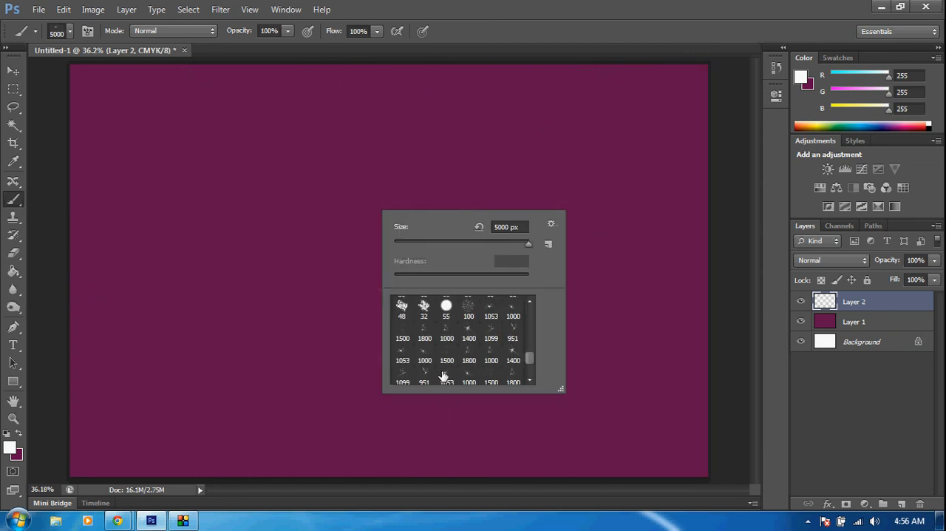
# Pick a different Shatter brush tip and stamp a single broken-glass hole upper-left.
pyautogui.click(446, 371)
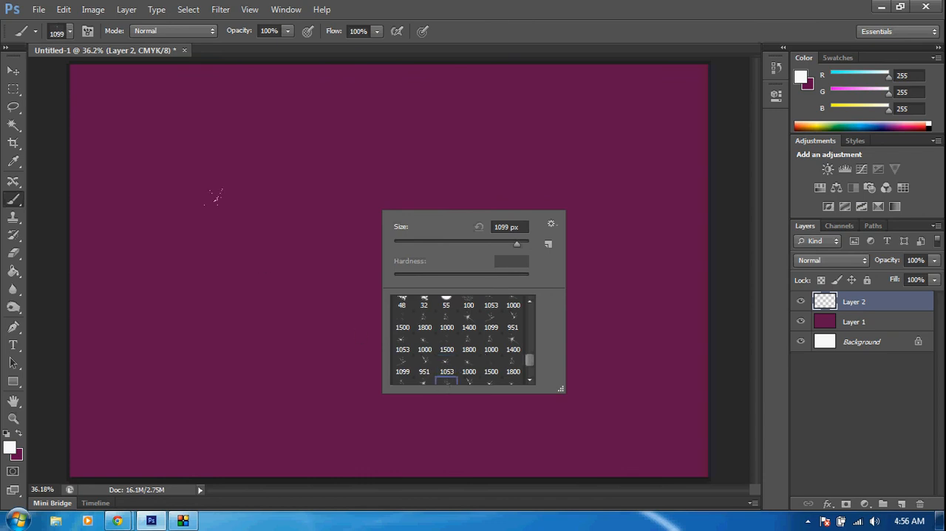
pyautogui.click(468, 349)
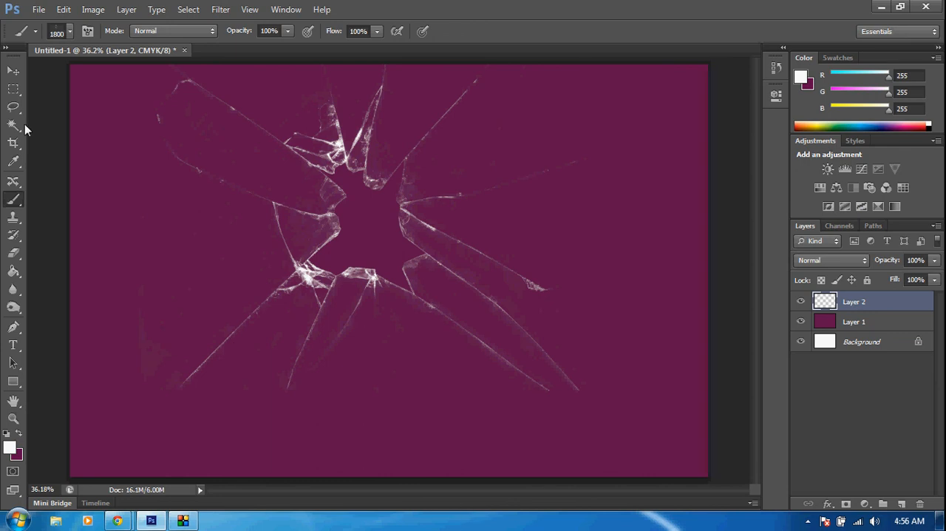
pyautogui.moveTo(342, 214)
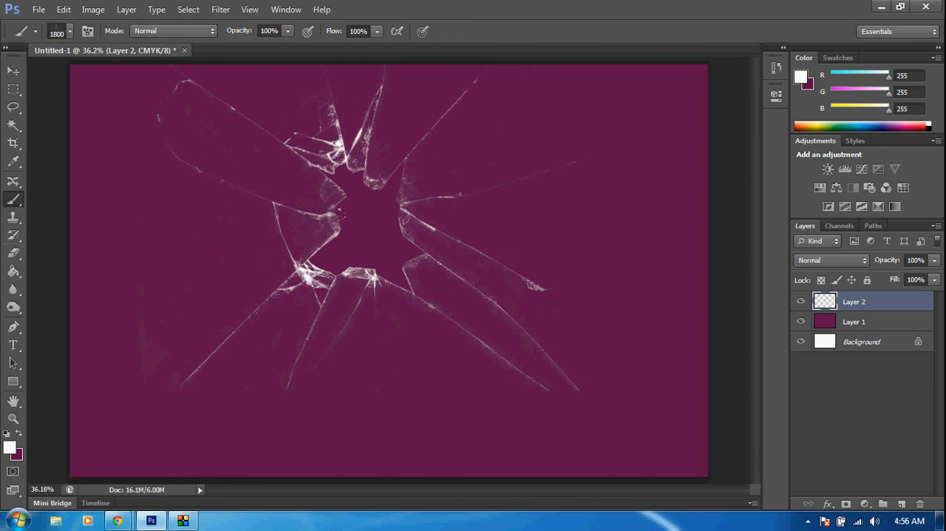